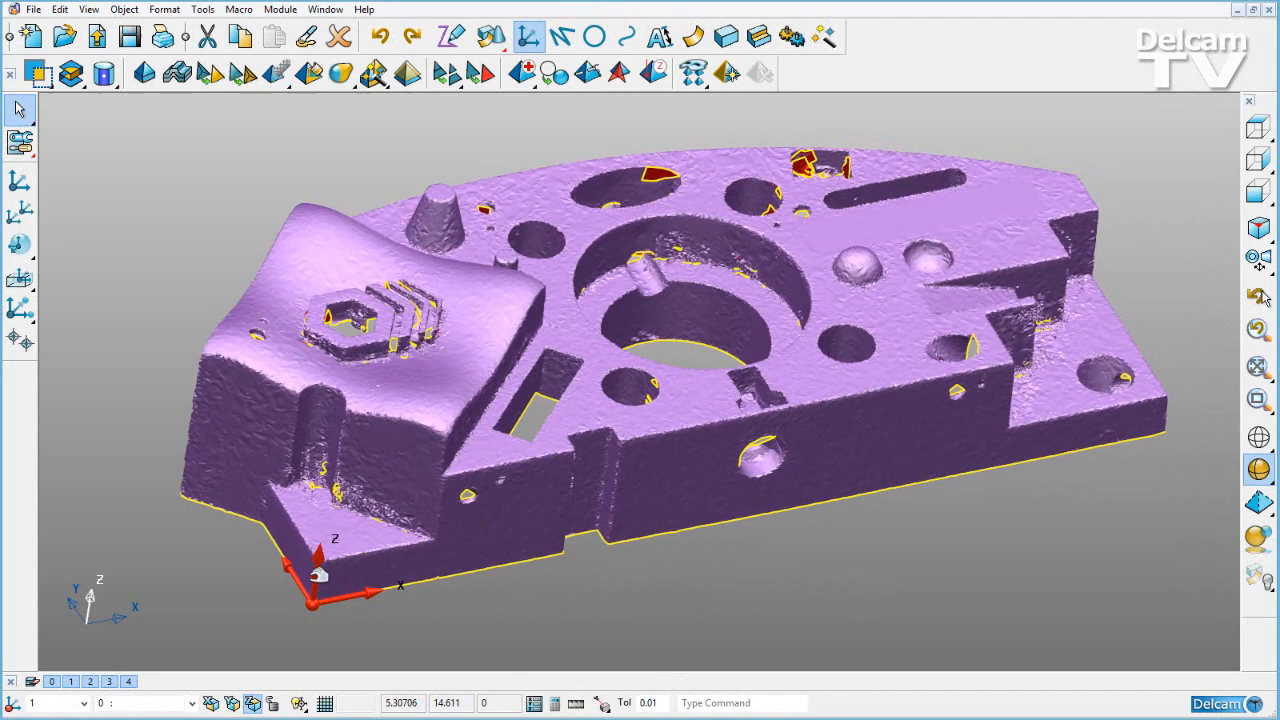
pyautogui.moveTo(536, 560)
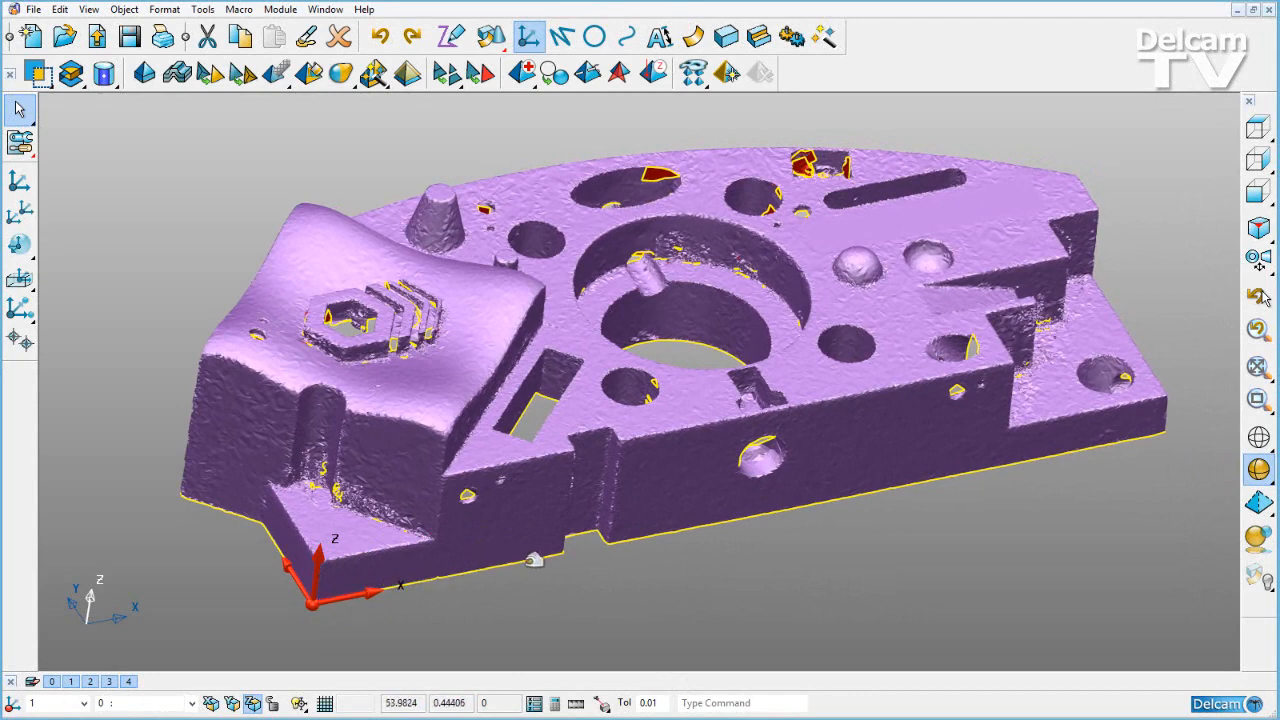
pyautogui.moveTo(1130, 440)
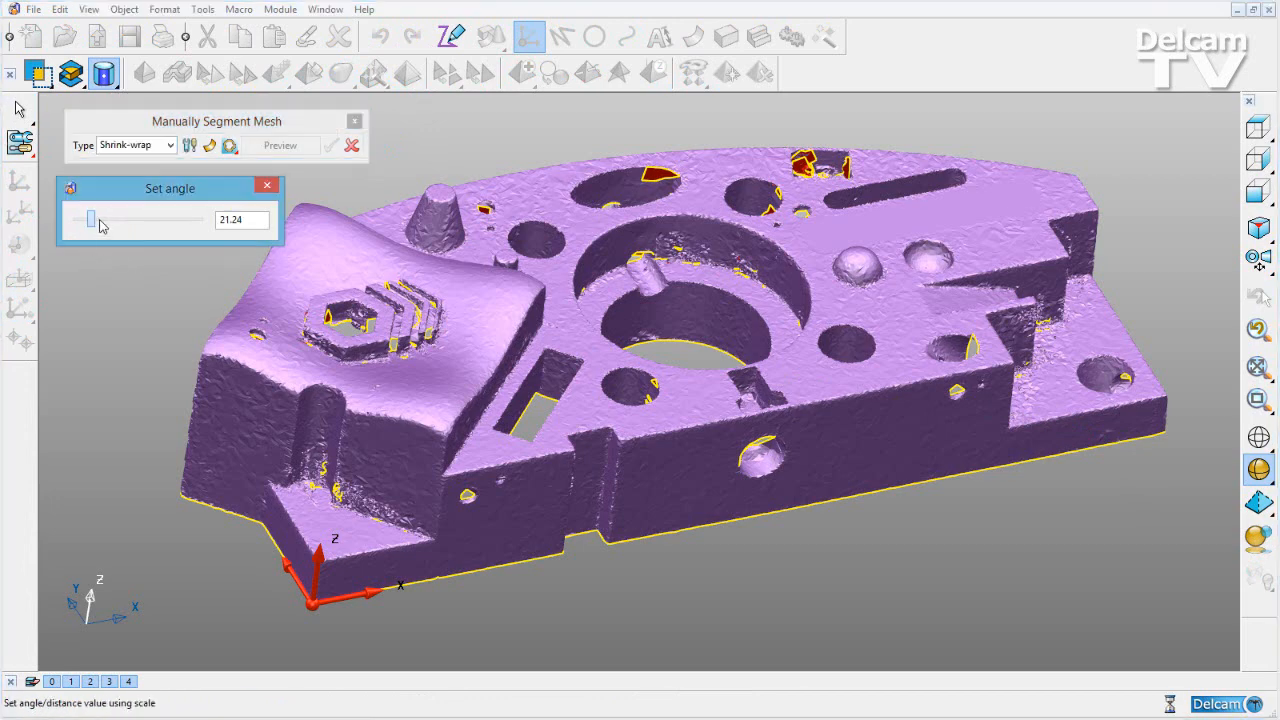
# - Raise the segmentation angle to 42.66 and pick the raised region around the hexagonal boss
pyautogui.moveTo(92, 220); pyautogui.dragTo(104, 220)
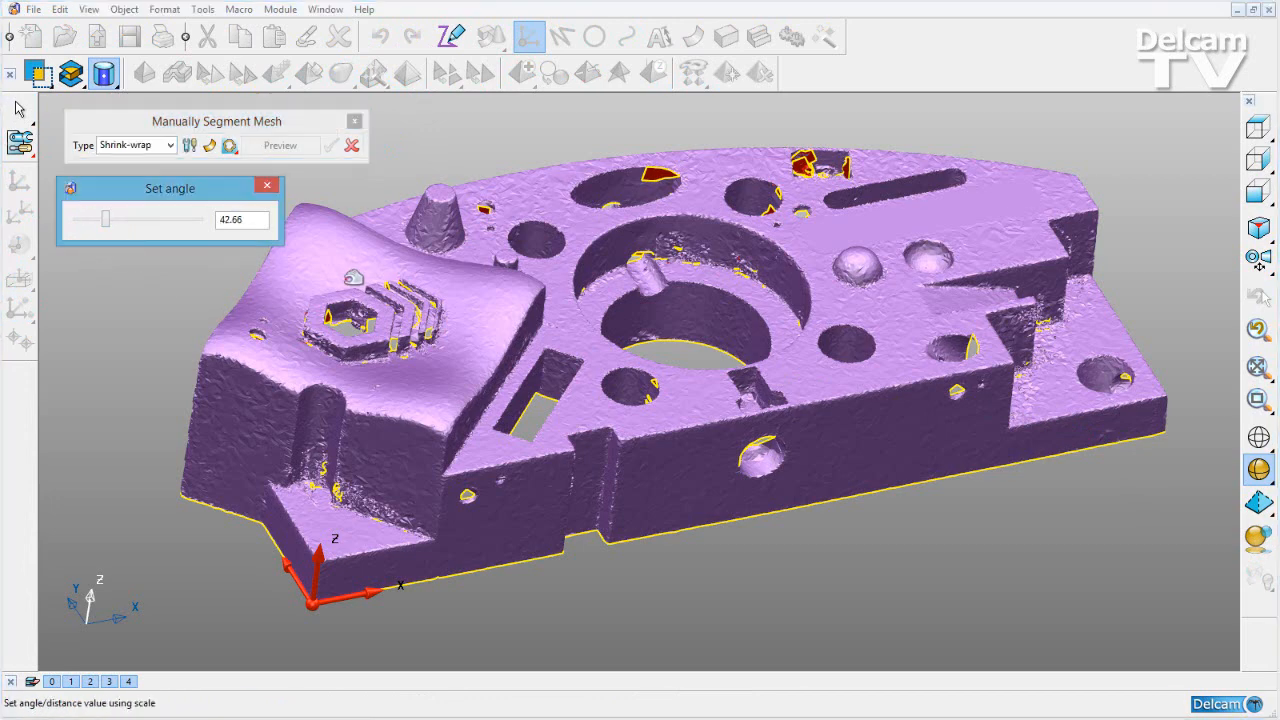
pyautogui.click(280, 144)
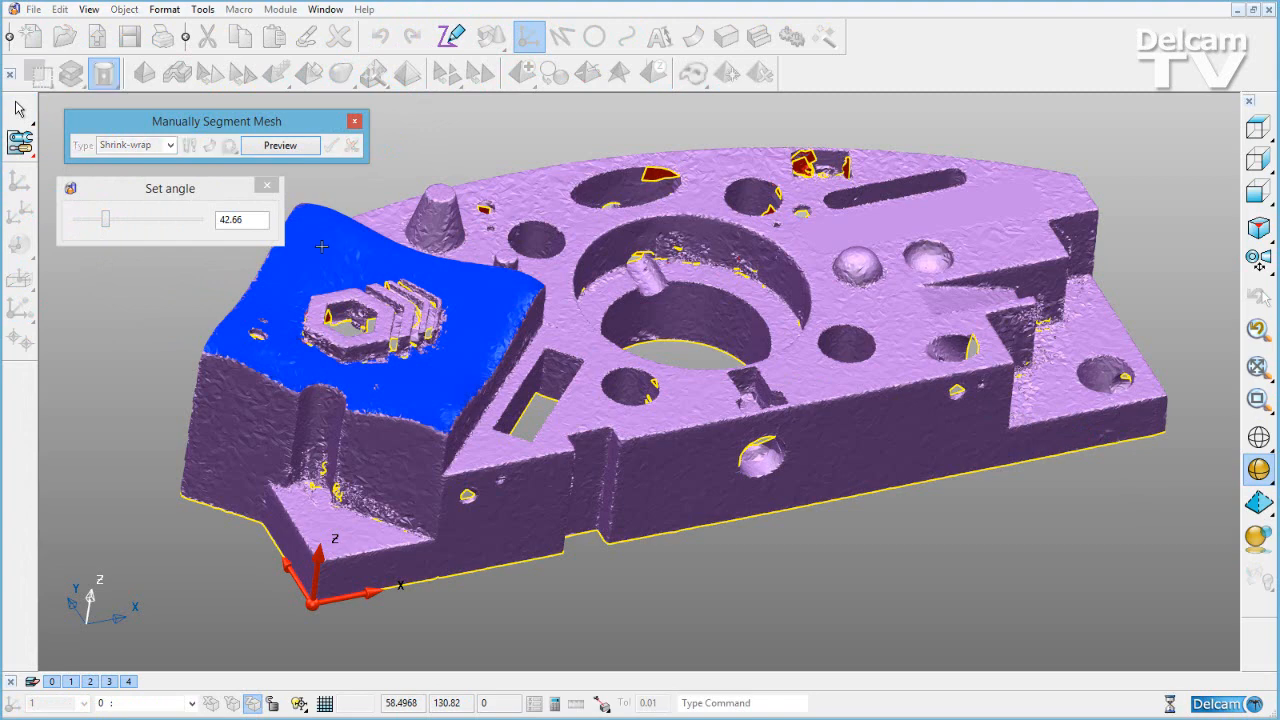
# - Preview a shrink-wrap surface over the selected raised region, fitting to about 0.23
pyautogui.click(280, 144)
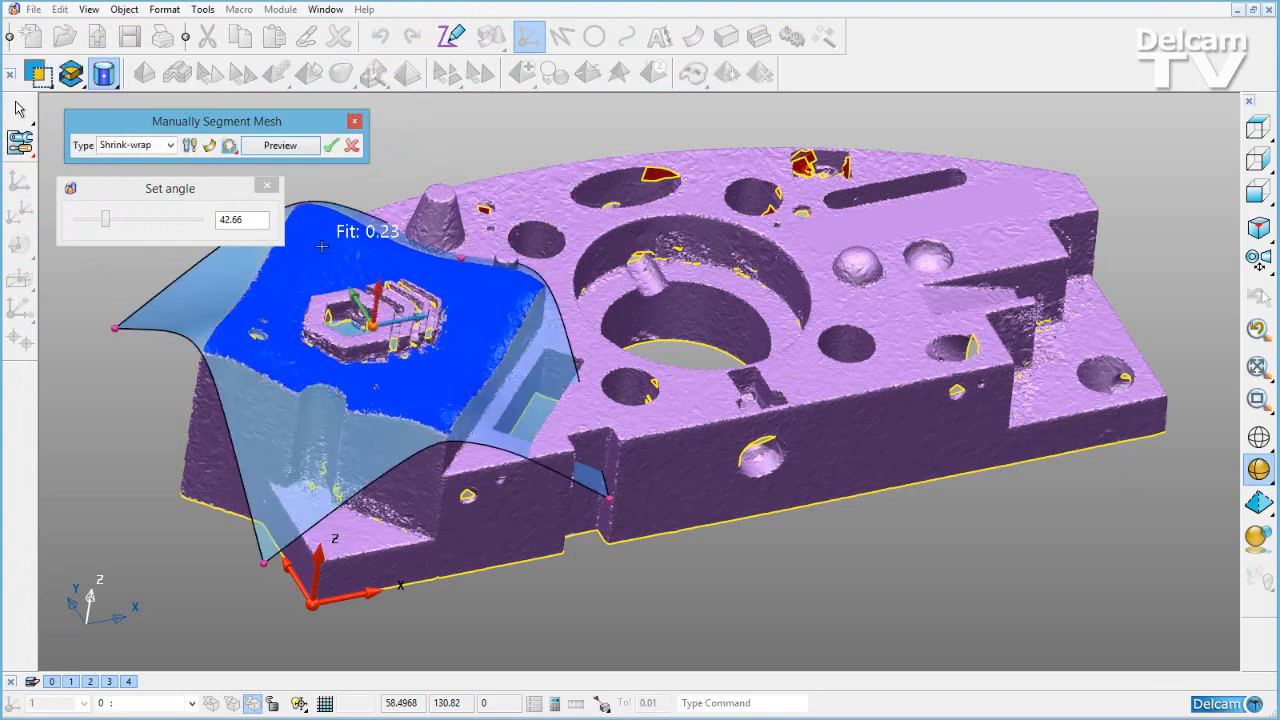
pyautogui.moveTo(304, 264)
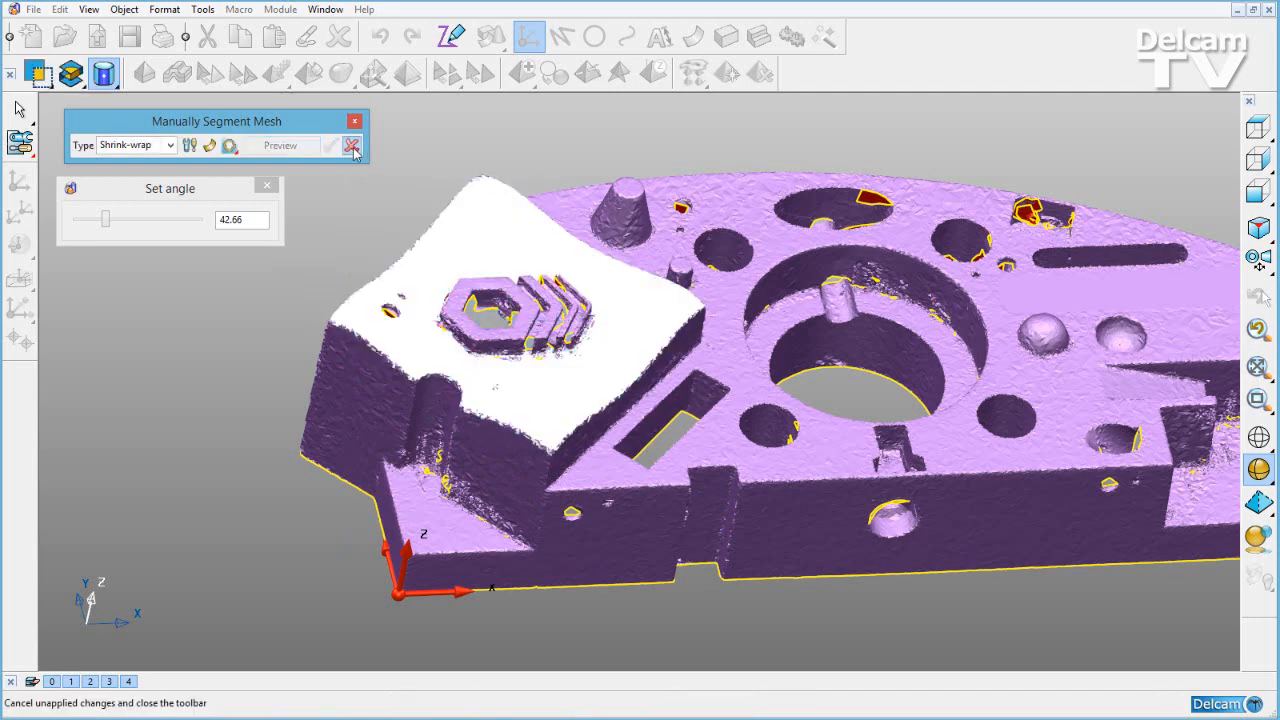
# - Accept the fitted surface and switch to the NEW_MODEL_2 window holding the head mesh
pyautogui.click(356, 144)
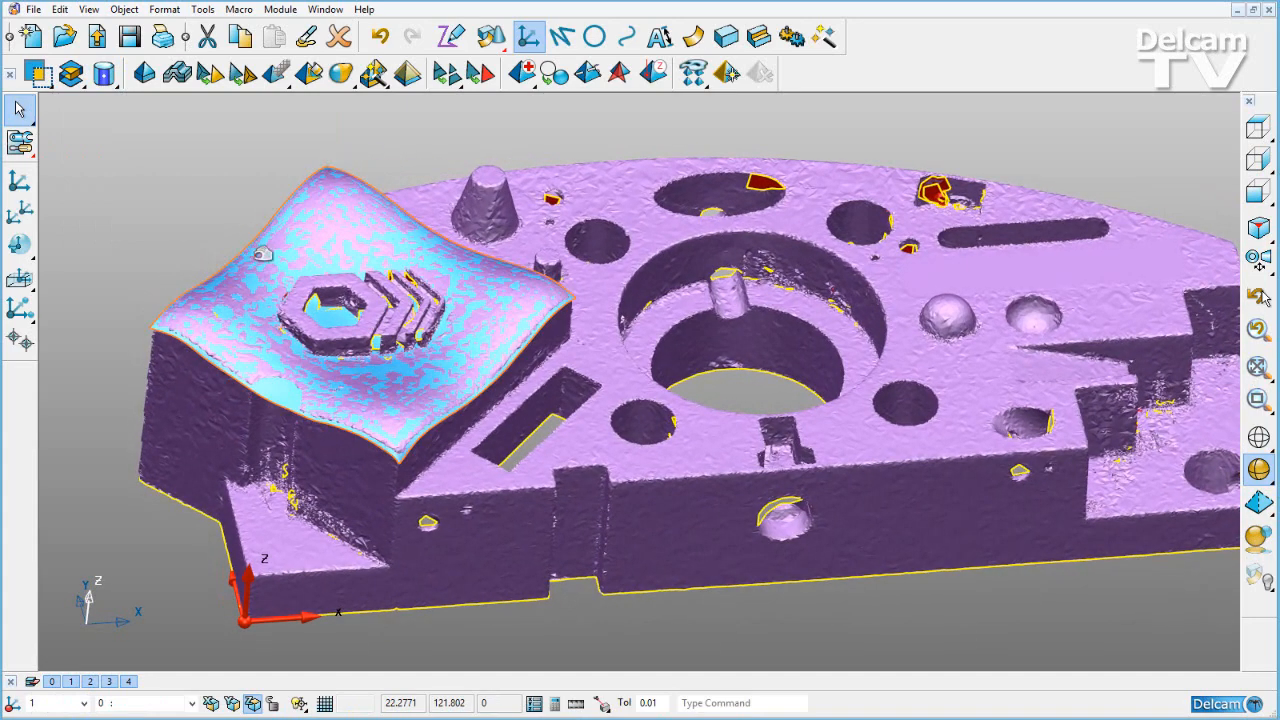
pyautogui.click(324, 8)
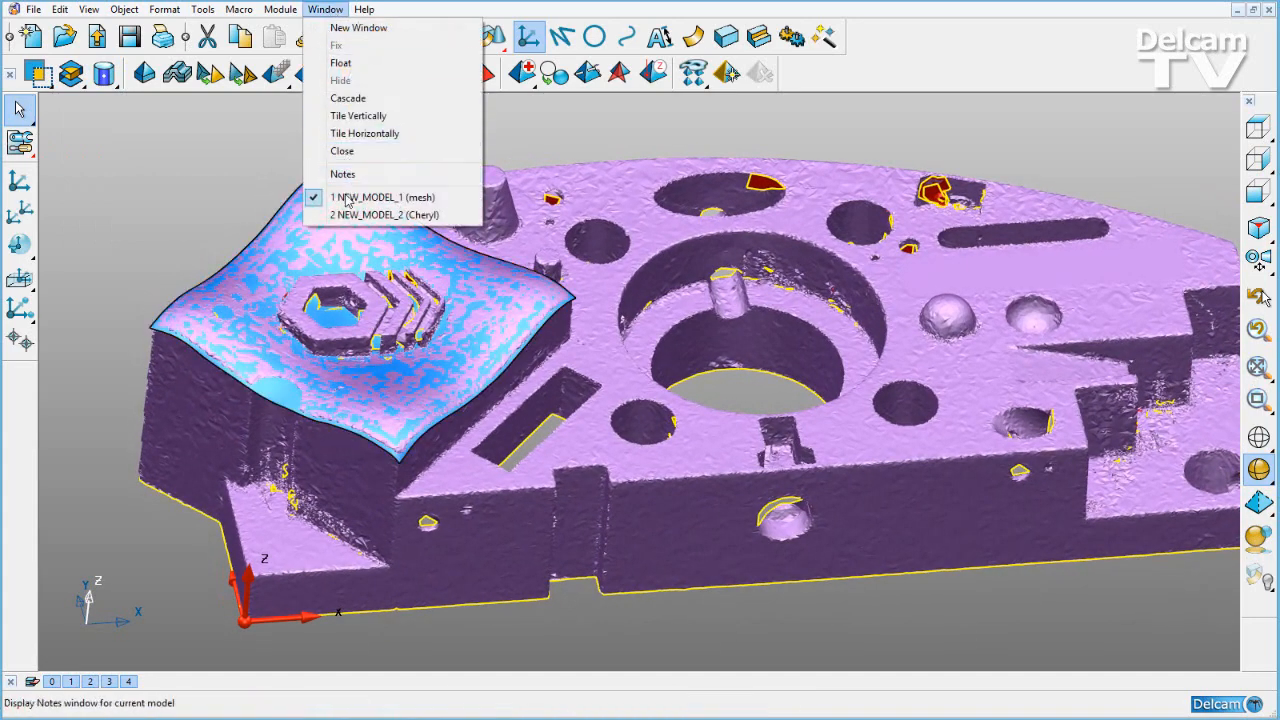
pyautogui.click(384, 214)
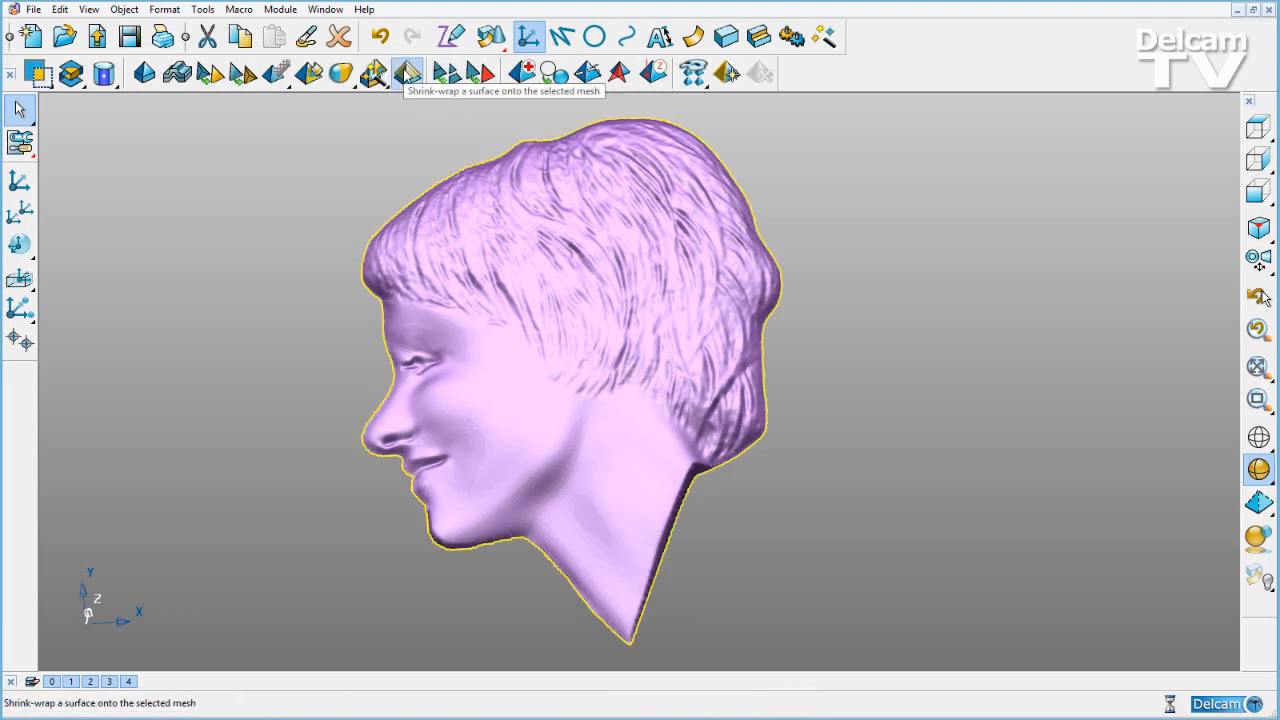
# - Start Shrink-wrap Mesh on the head with 24 U-direction patches and preview it
pyautogui.click(406, 72)
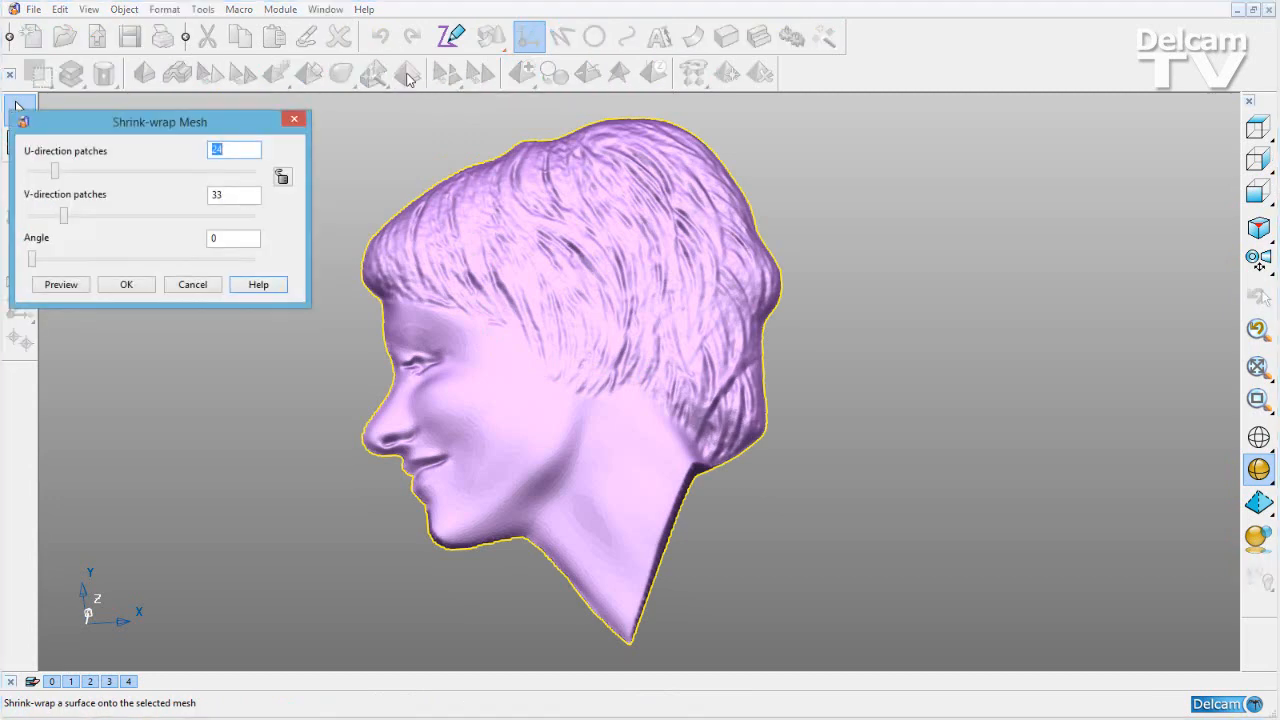
pyautogui.click(60, 284)
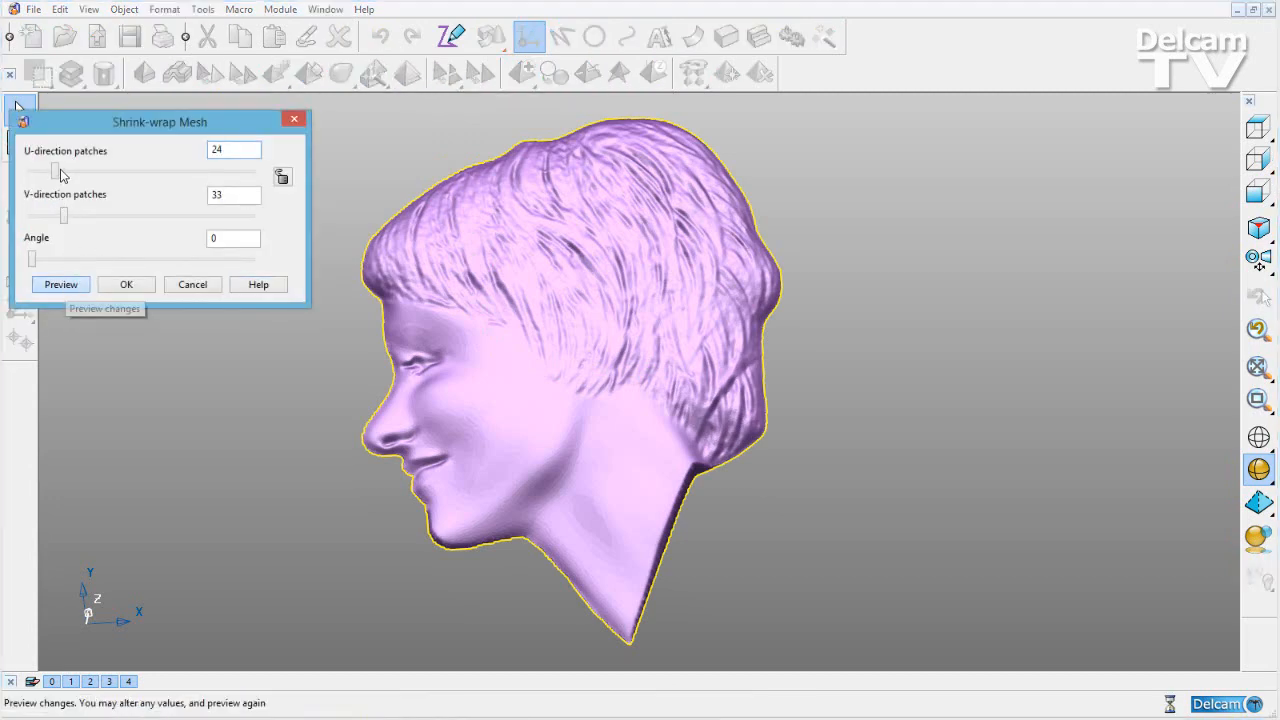
pyautogui.click(60, 284)
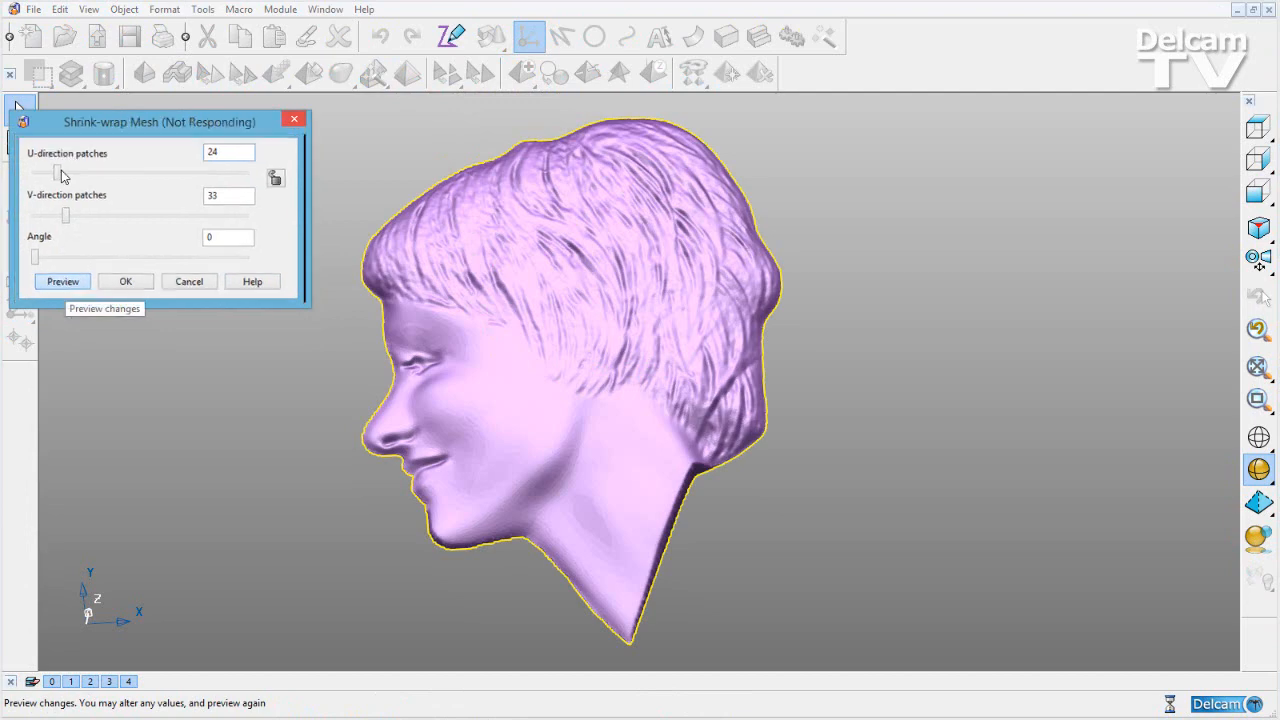
pyautogui.click(62, 280)
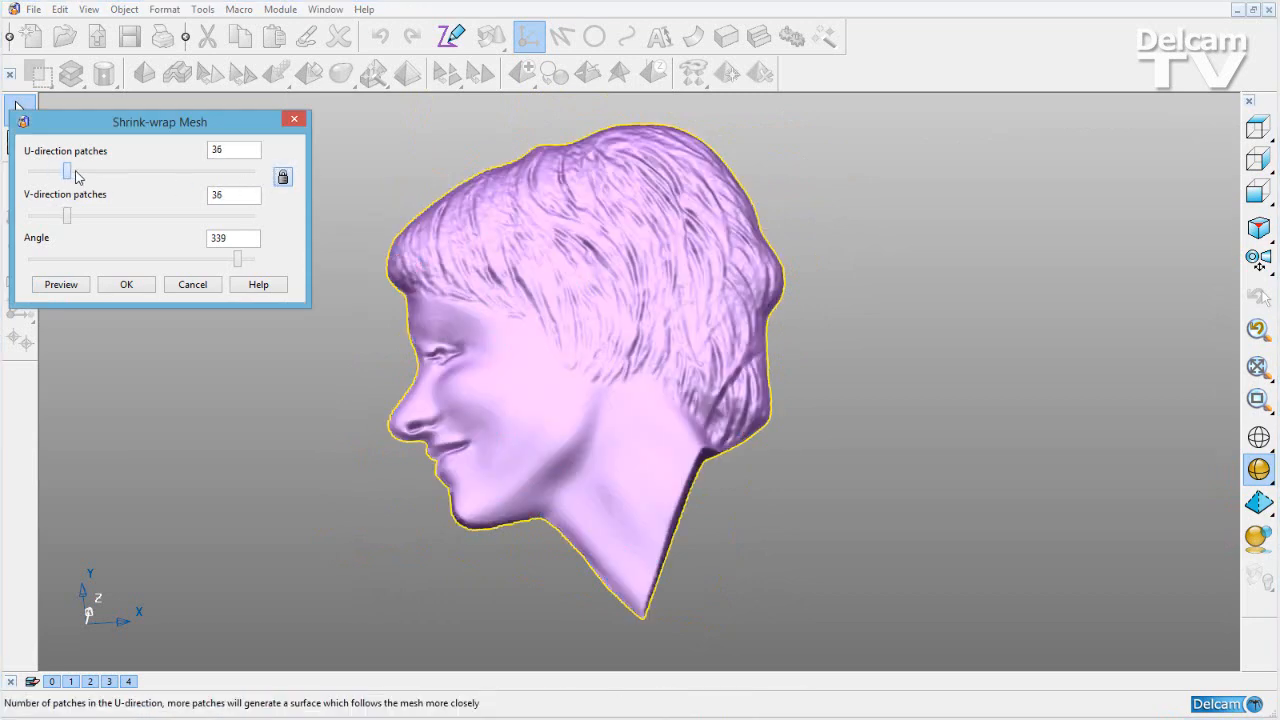
# - Raise the patch counts to 142 in U and V at a 339° angle and preview the denser surface
pyautogui.moveTo(68, 170); pyautogui.dragTo(172, 170)
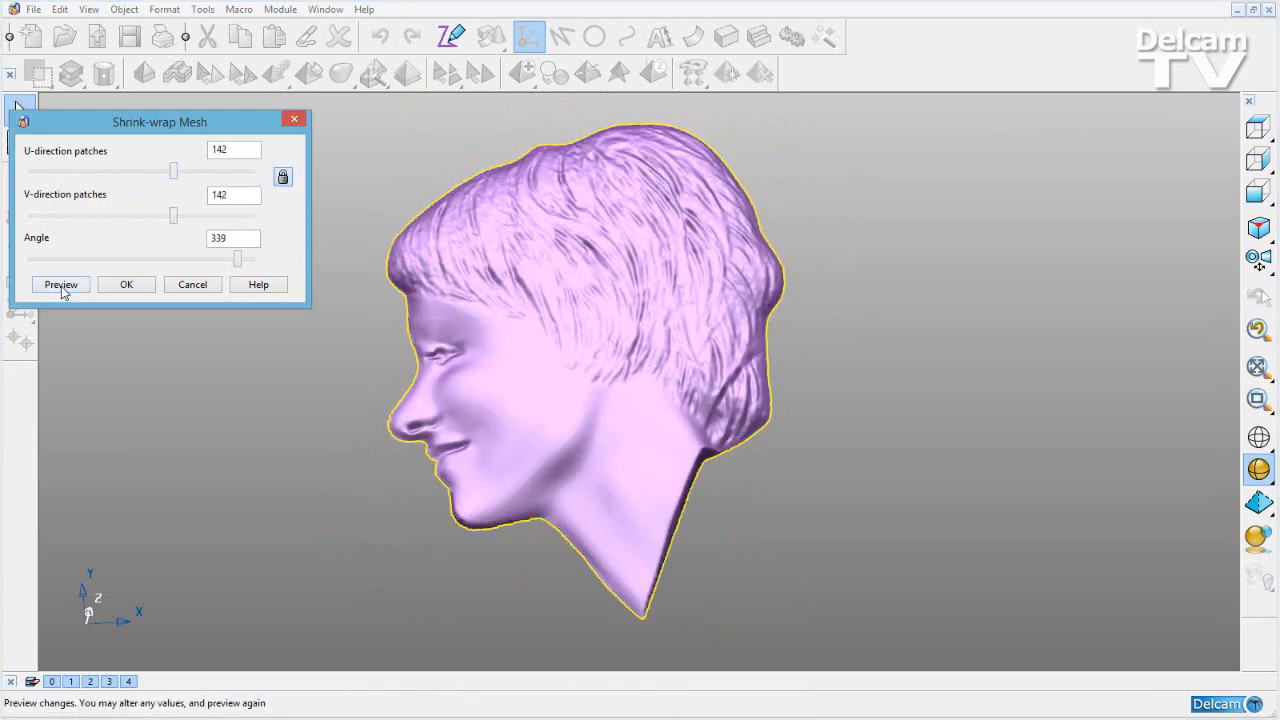
pyautogui.click(60, 284)
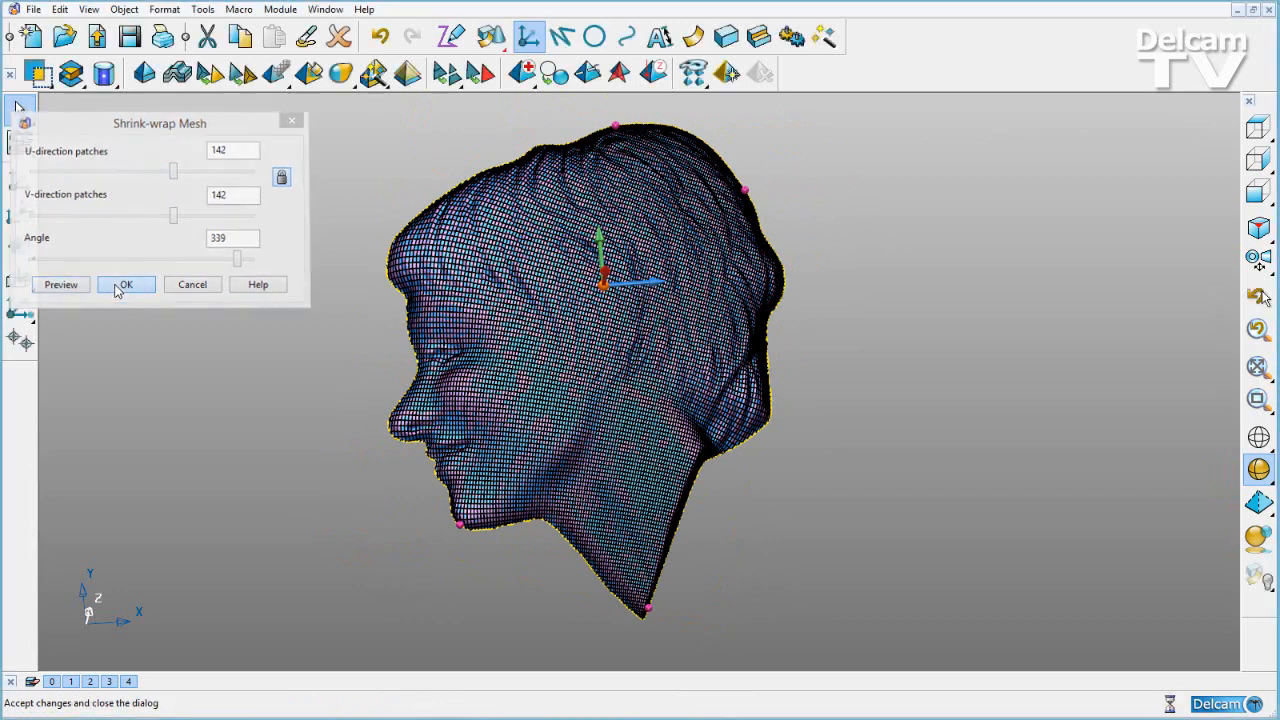
# - Accept the shrink-wrap surface and orbit to inspect the smooth solid-shaded head
pyautogui.click(126, 284)
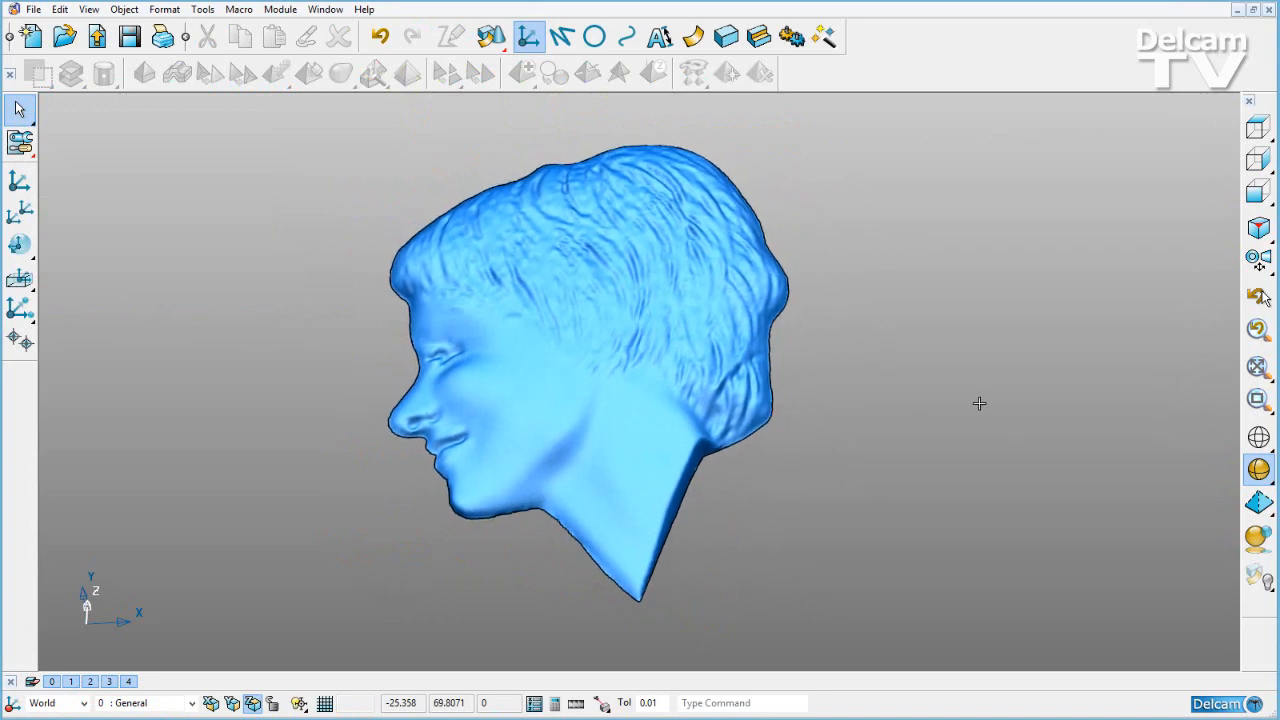
pyautogui.moveTo(600, 350); pyautogui.dragTo(590, 320)
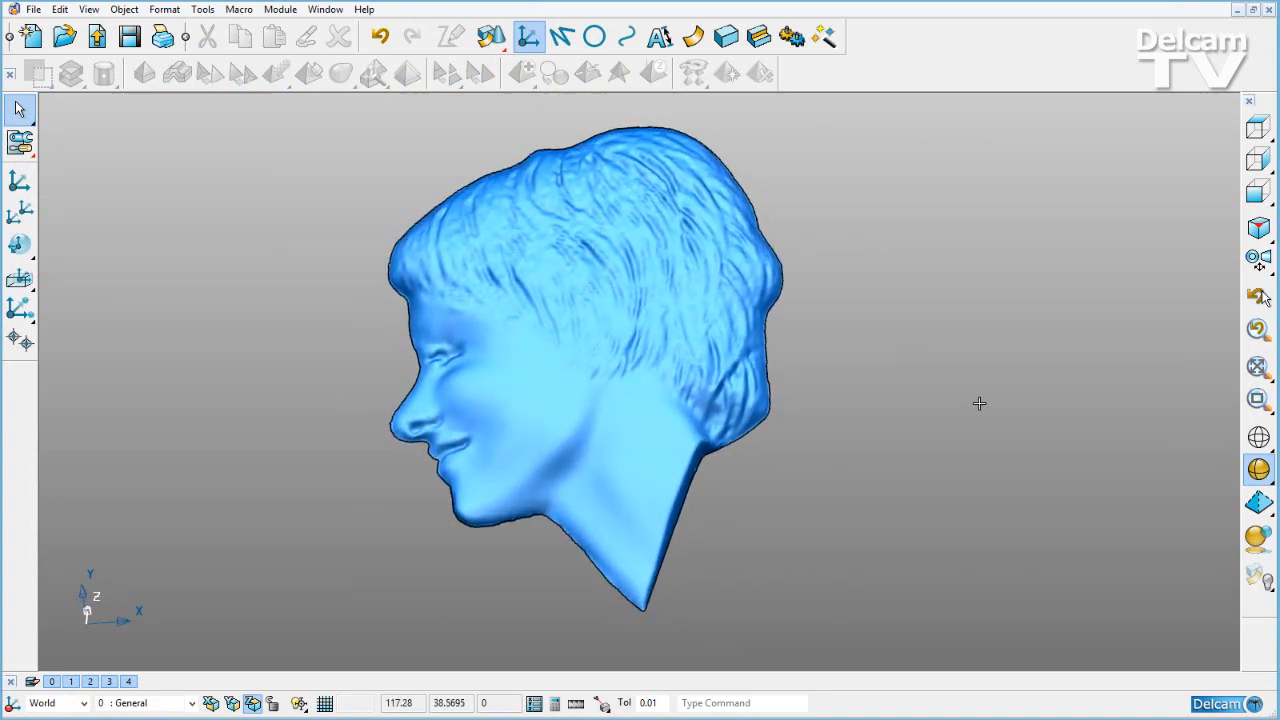